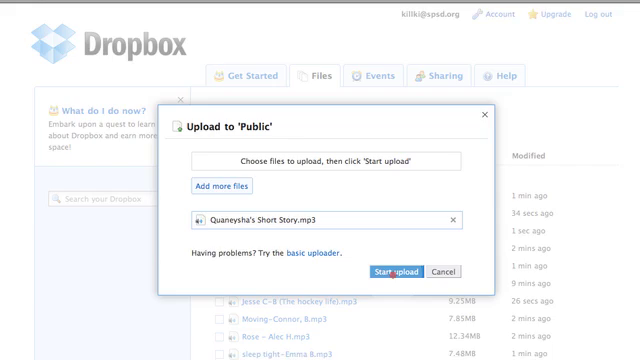
Step: Start uploading the short story MP3 into the Dropbox Public folder
left_click(386, 272)
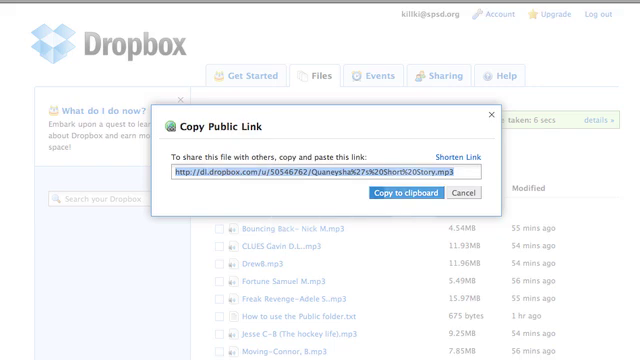
Step: Copy the uploaded MP3's public link to the clipboard
left_click(404, 192)
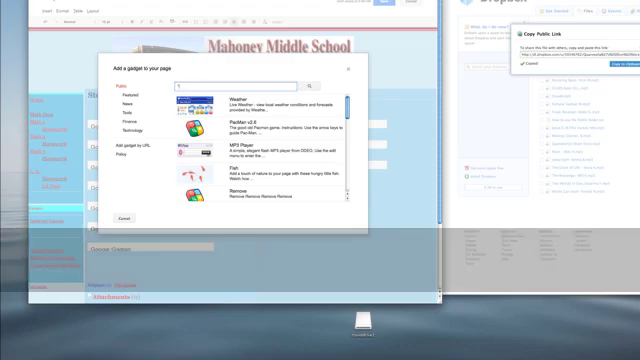
Step: Search the Google Sites gadget gallery for 'google'
type("google audio player\"")
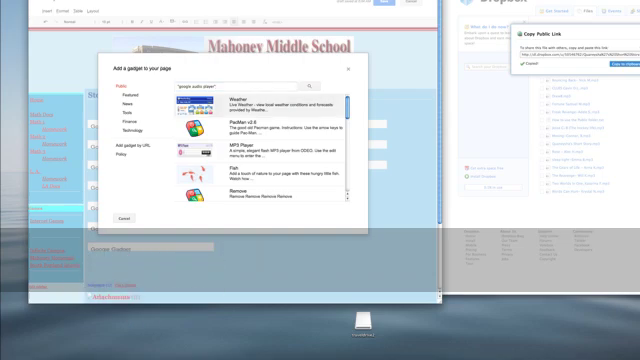
Step: Select the Google Audio Player gadget and bring up its settings form
left_click(316, 82)
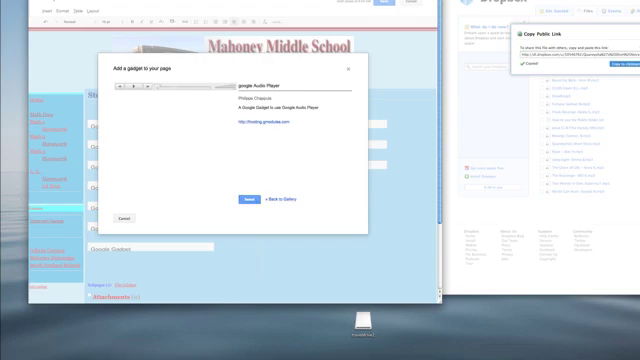
left_click(252, 200)
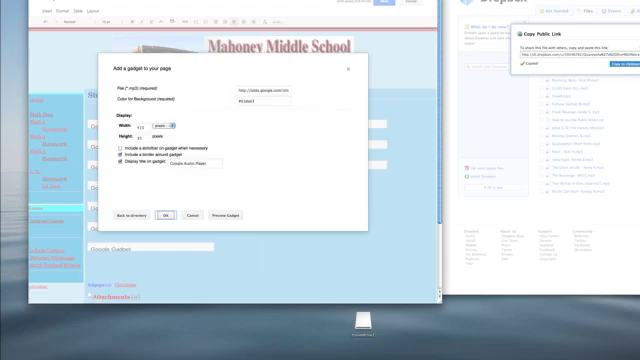